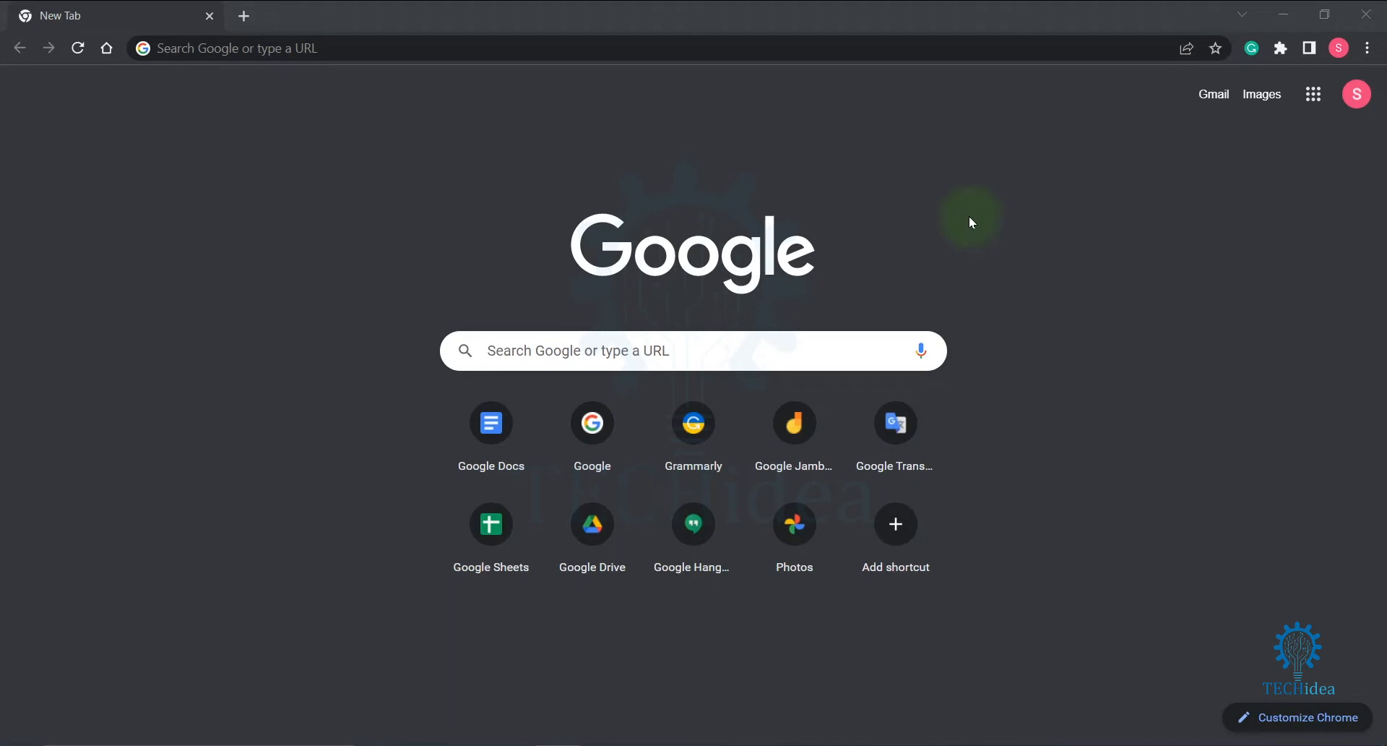
pyautogui.moveTo(710, 49)
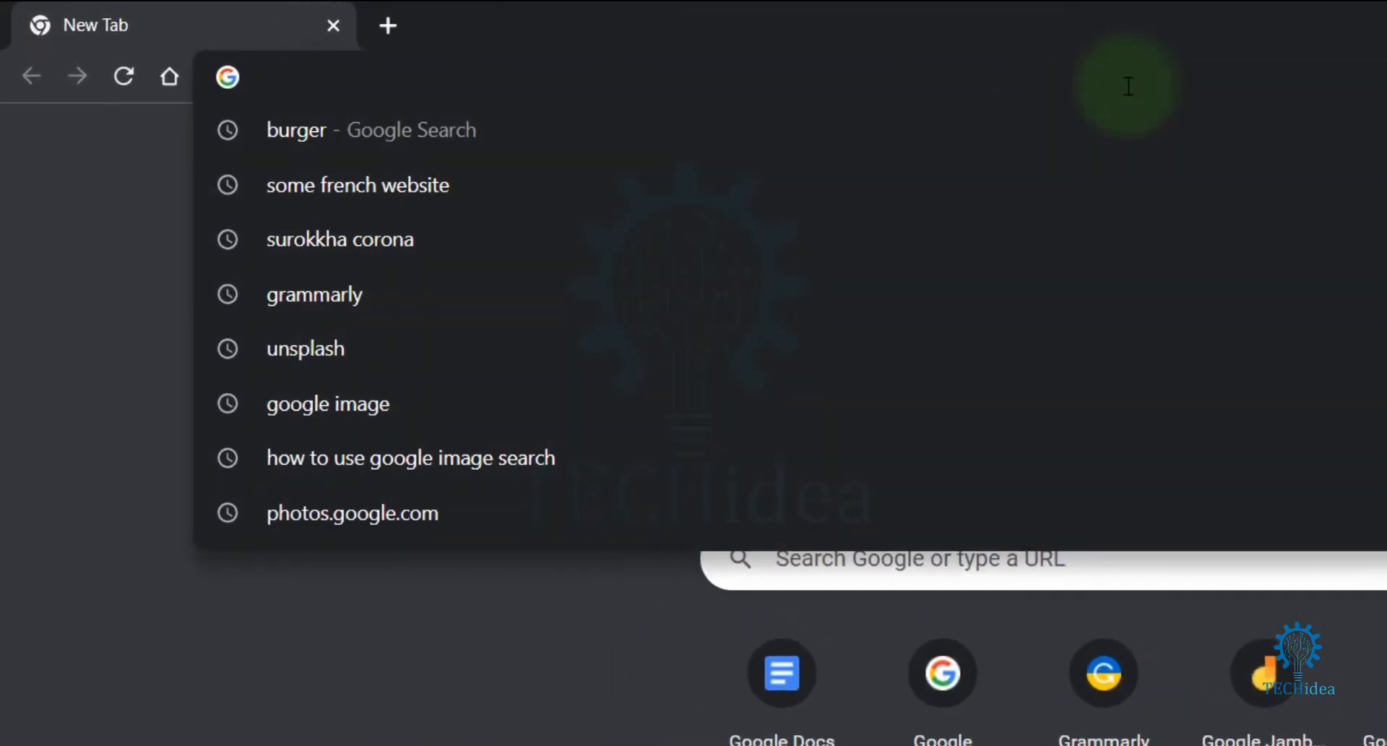
# Go to fonts.google.com in a new Chrome tab
pyautogui.write('fonts.google.com')
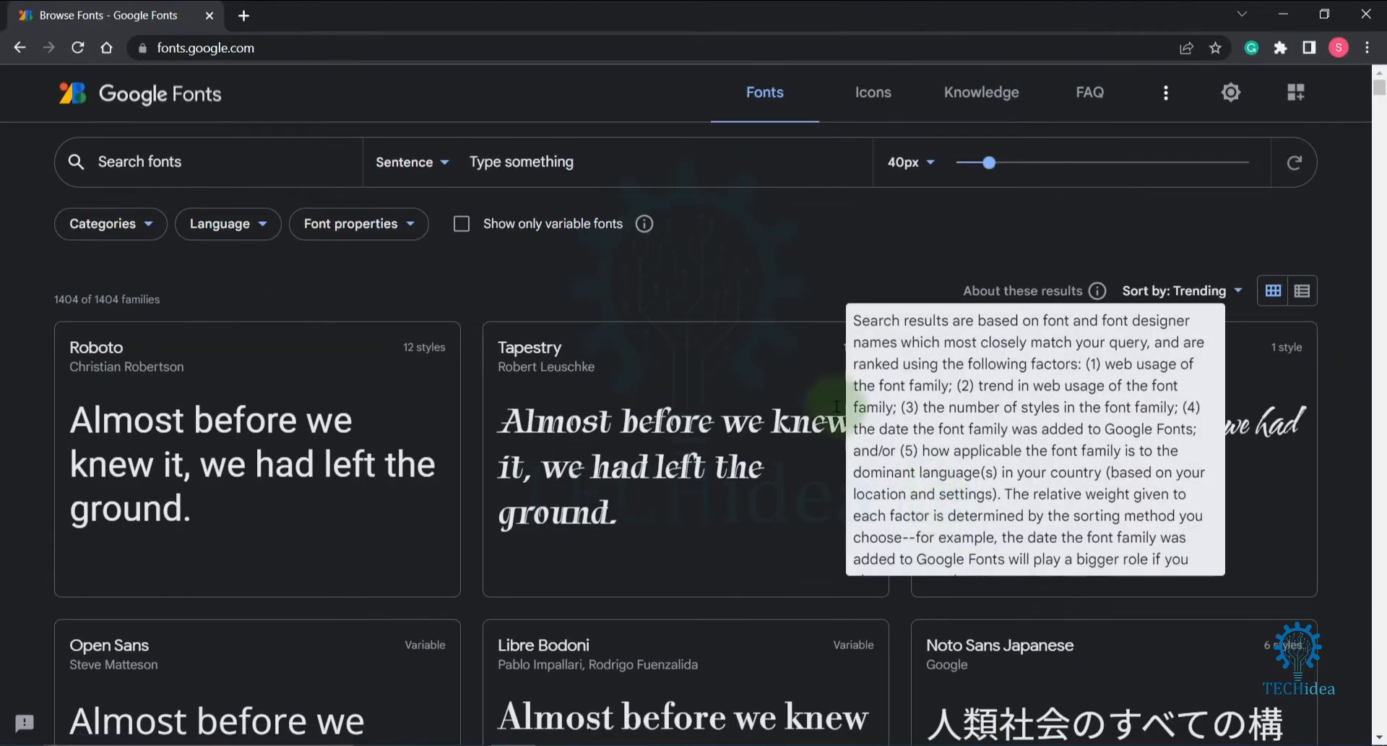
pyautogui.moveTo(814, 267)
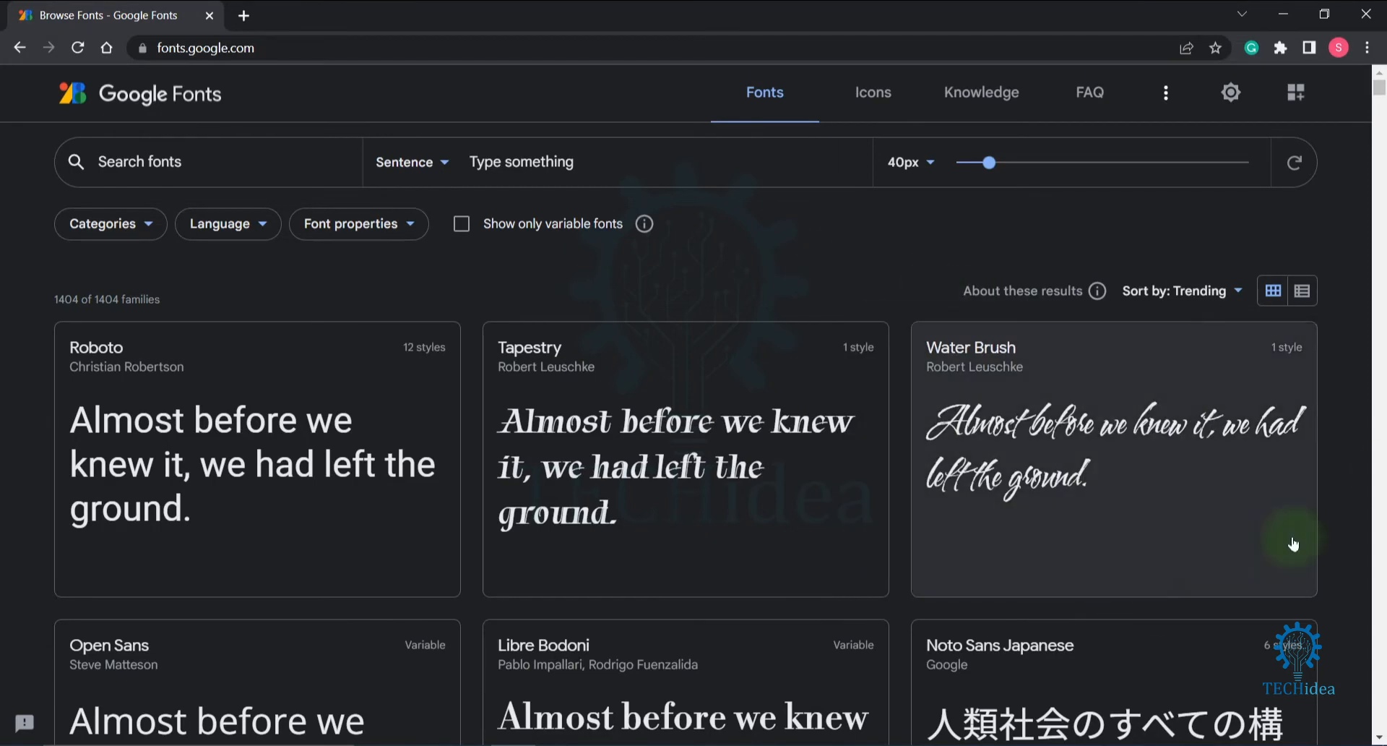
pyautogui.moveTo(1108, 434)
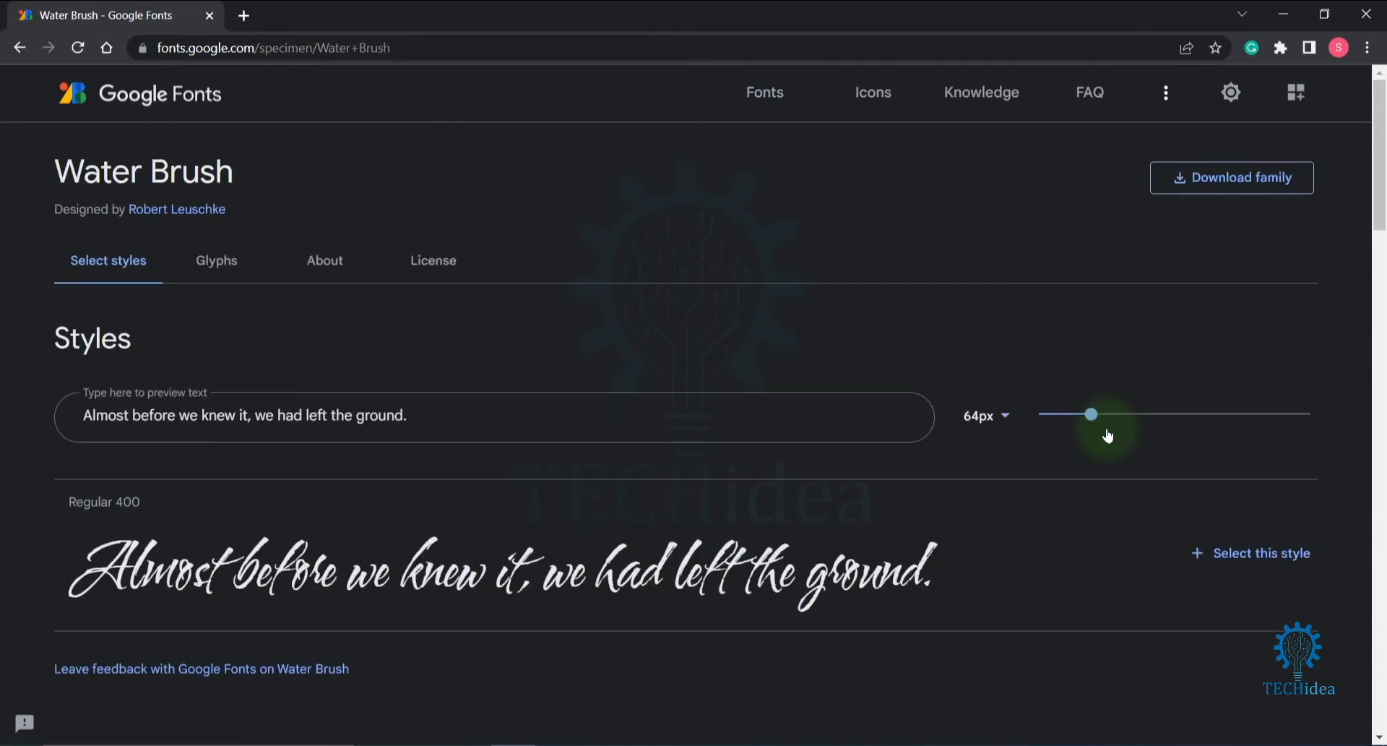
pyautogui.moveTo(1260, 552)
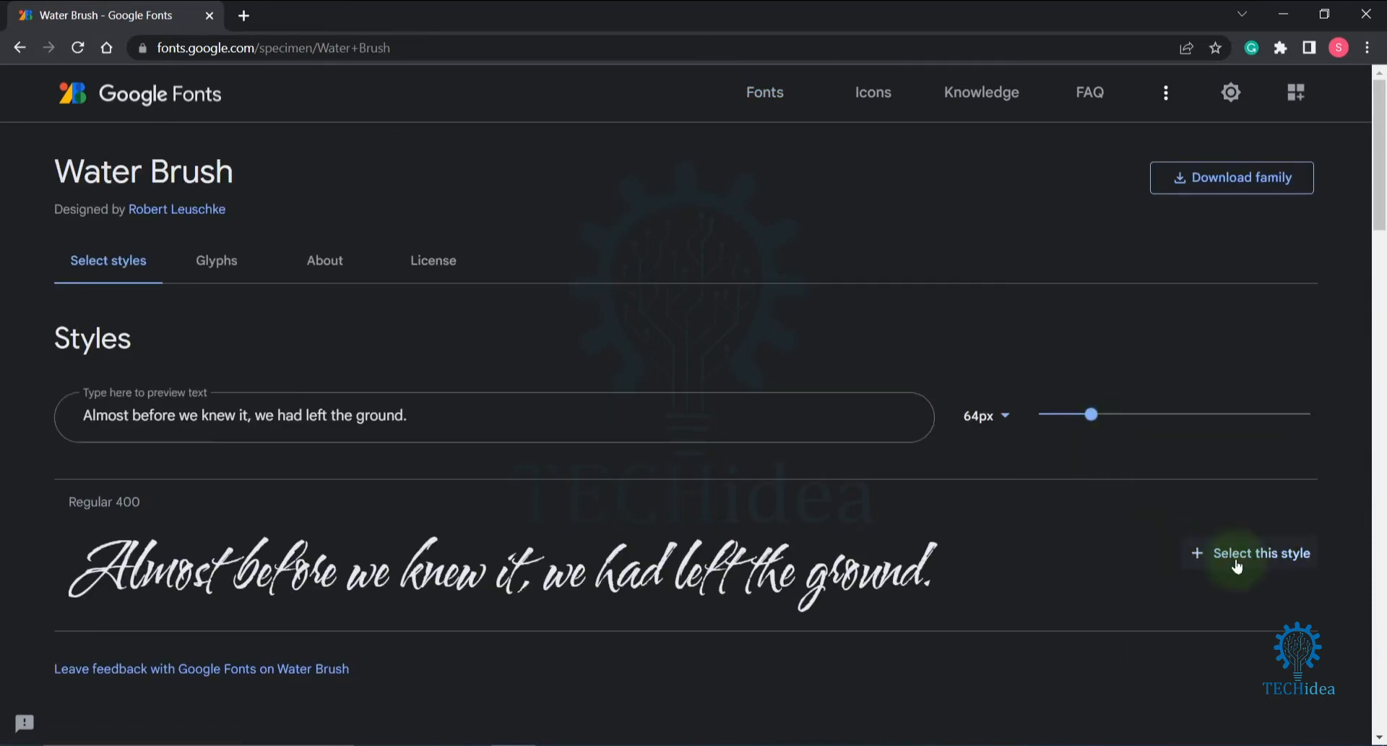
# Add Water Brush's Regular 400 style to the selected family
pyautogui.click(1260, 553)
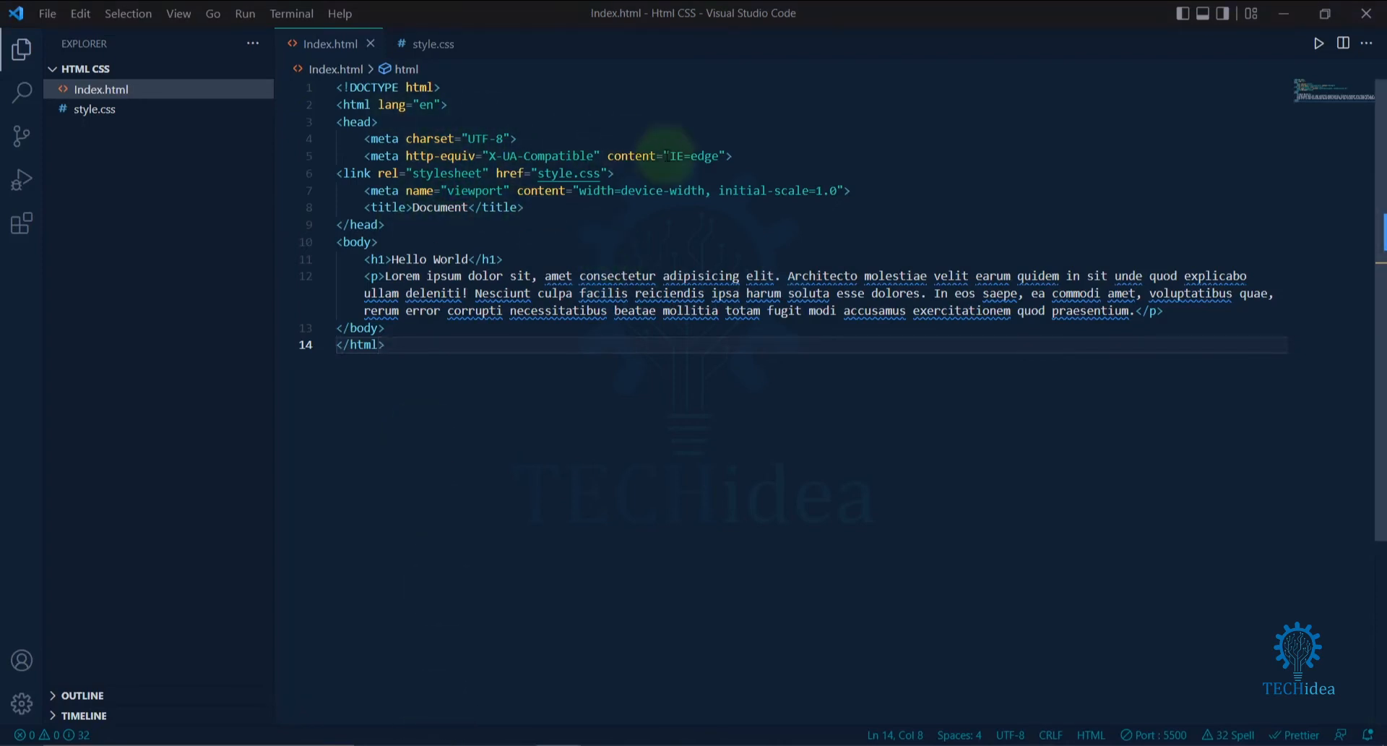
# Paste the Water Brush embed links into Index.html's head and save the file
pyautogui.click(733, 155)
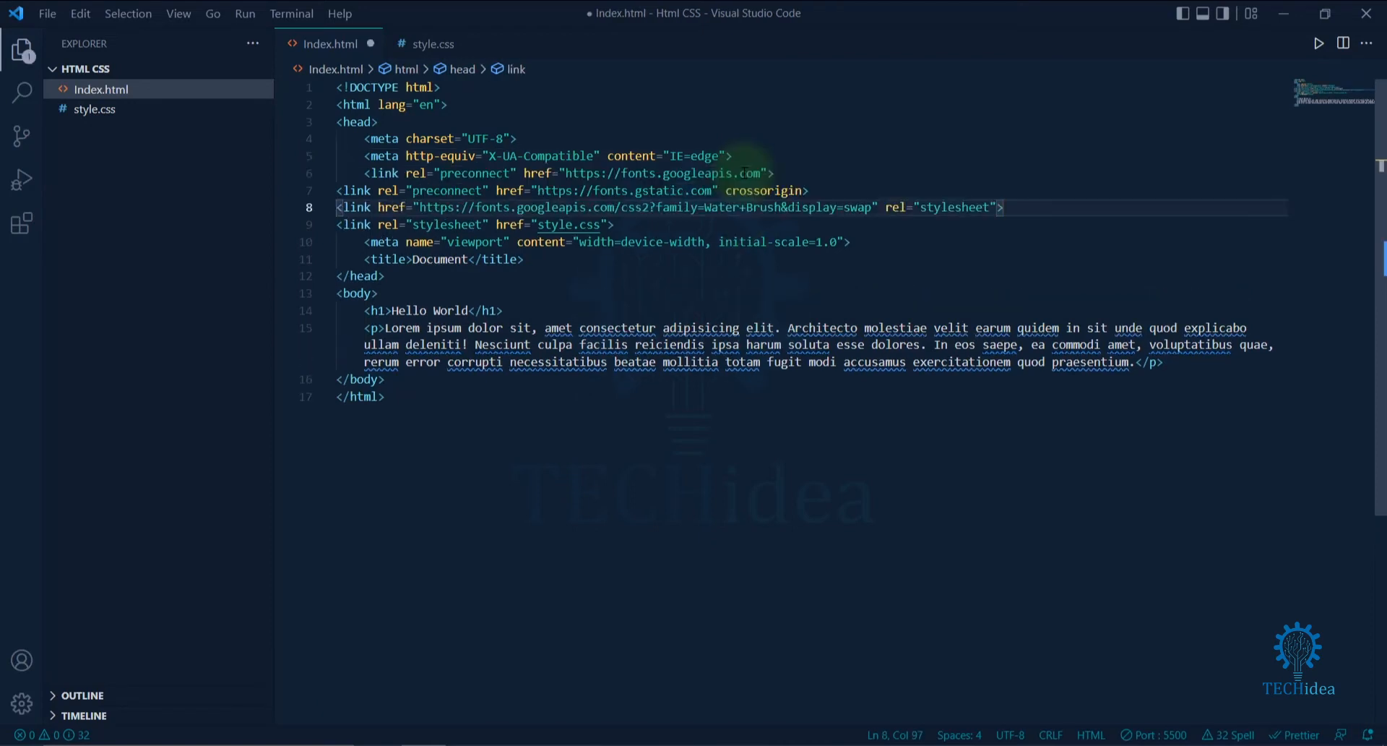
pyautogui.press('ctrl+s')
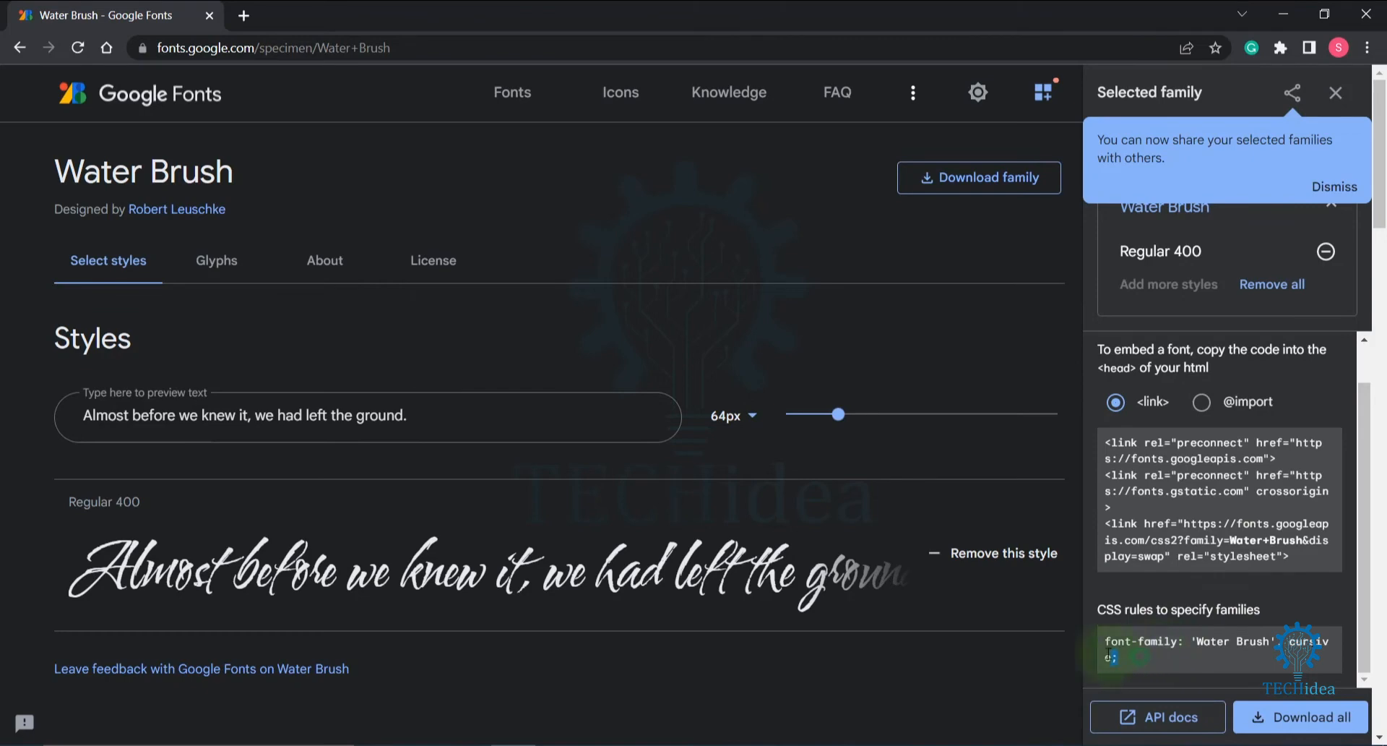
# Select the Water Brush 'CSS rules to specify families' line in the sidebar
pyautogui.tripleClick(1217, 642)
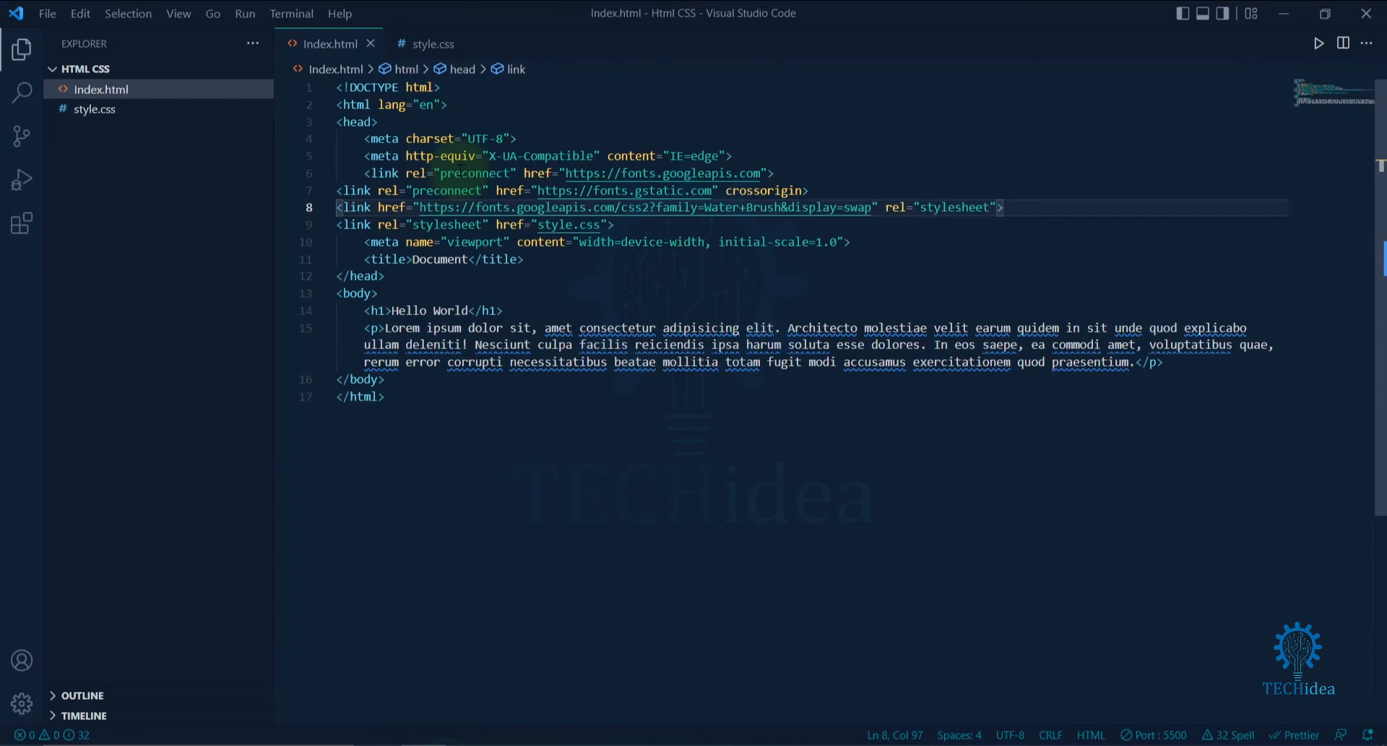
pyautogui.moveTo(433, 45)
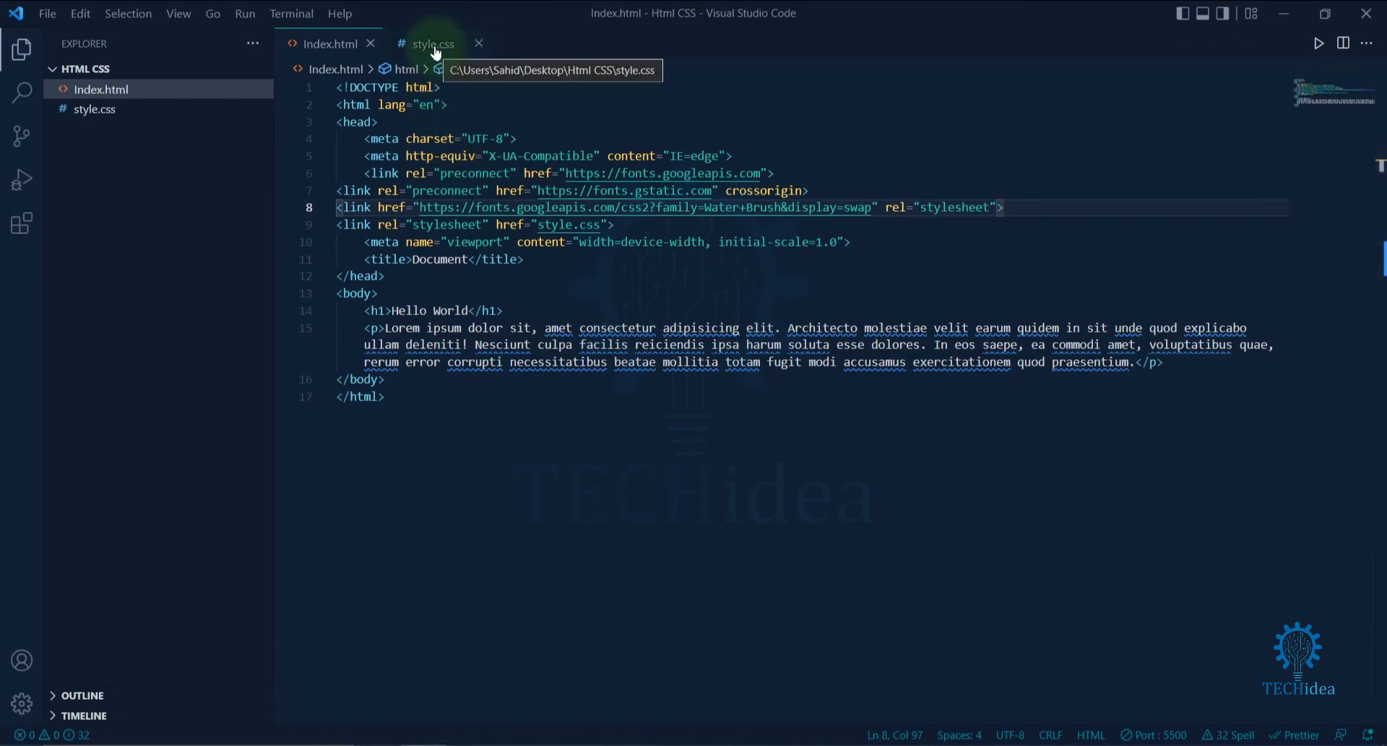
# Write an h1 rule in style.css with font-family: 'Water Brush', cursive
pyautogui.click(433, 44)
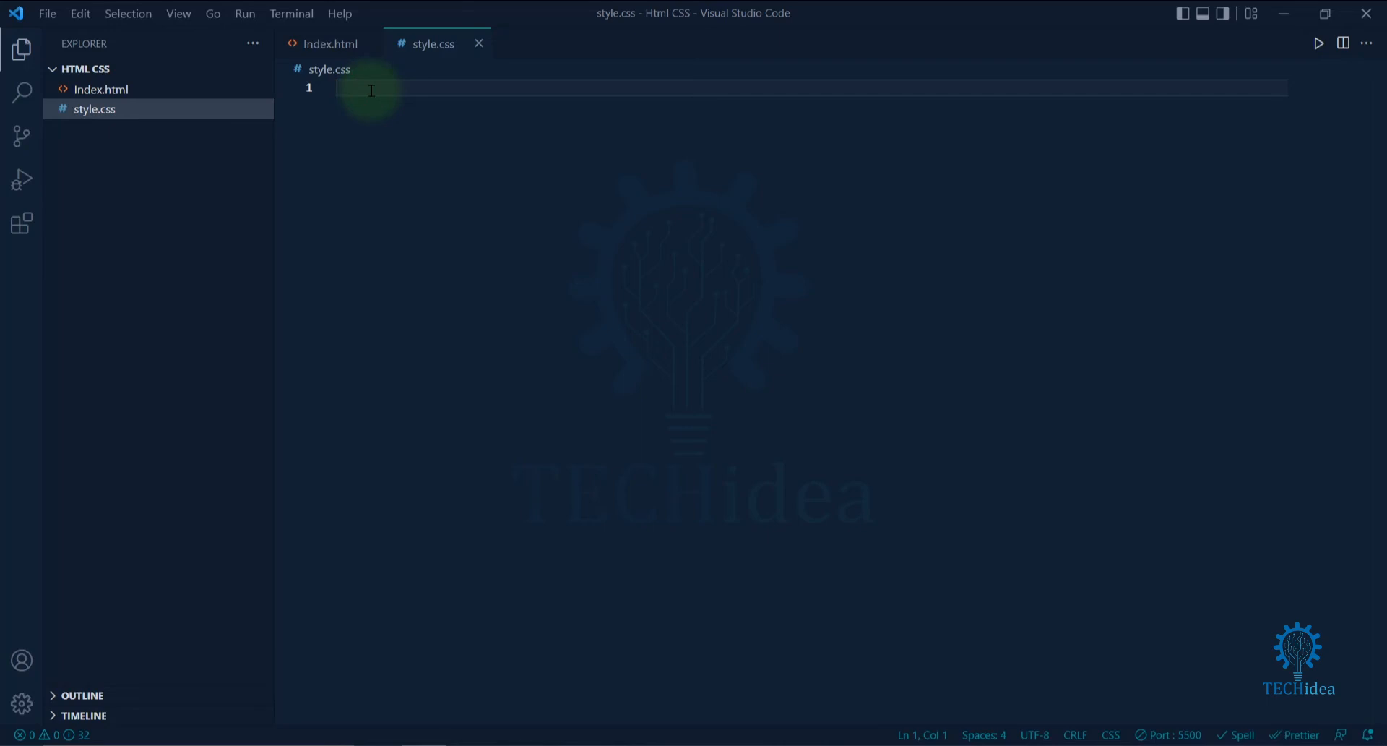
pyautogui.write('h1')
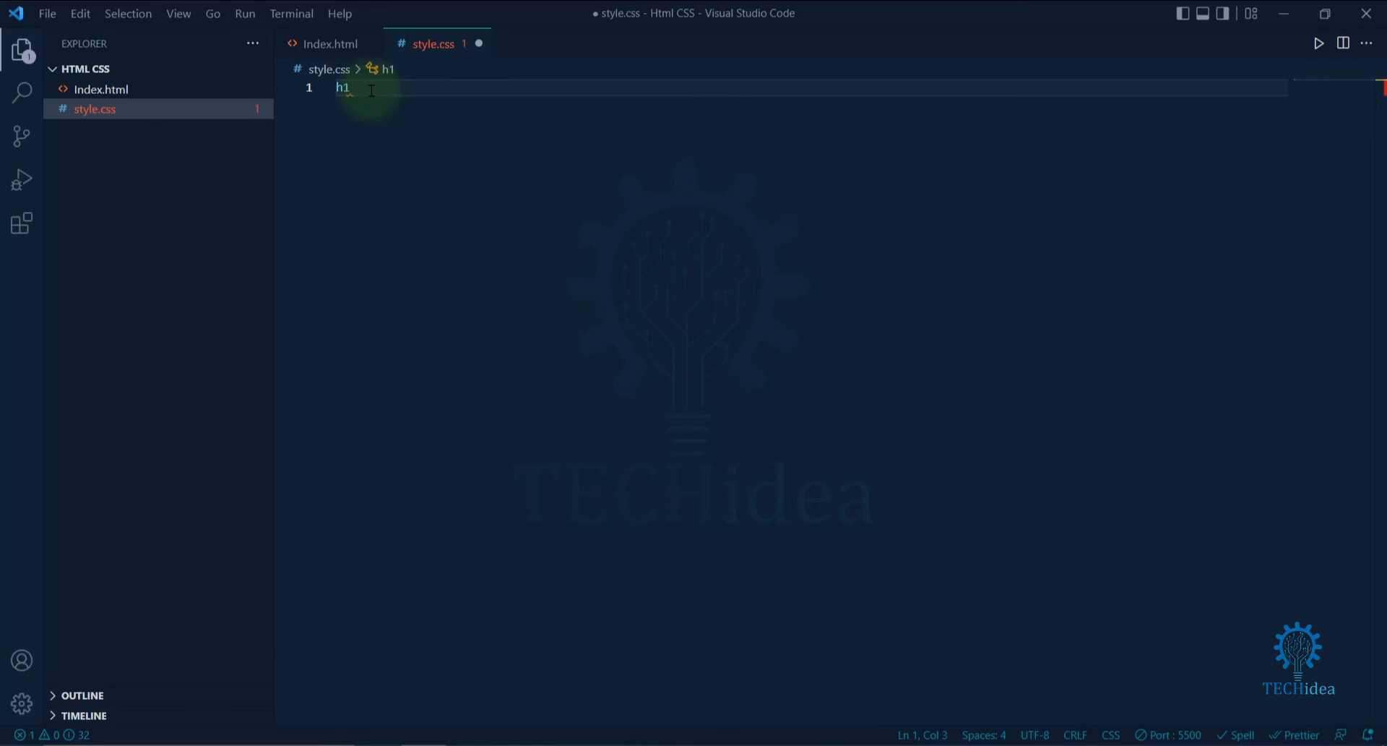
pyautogui.write('{')
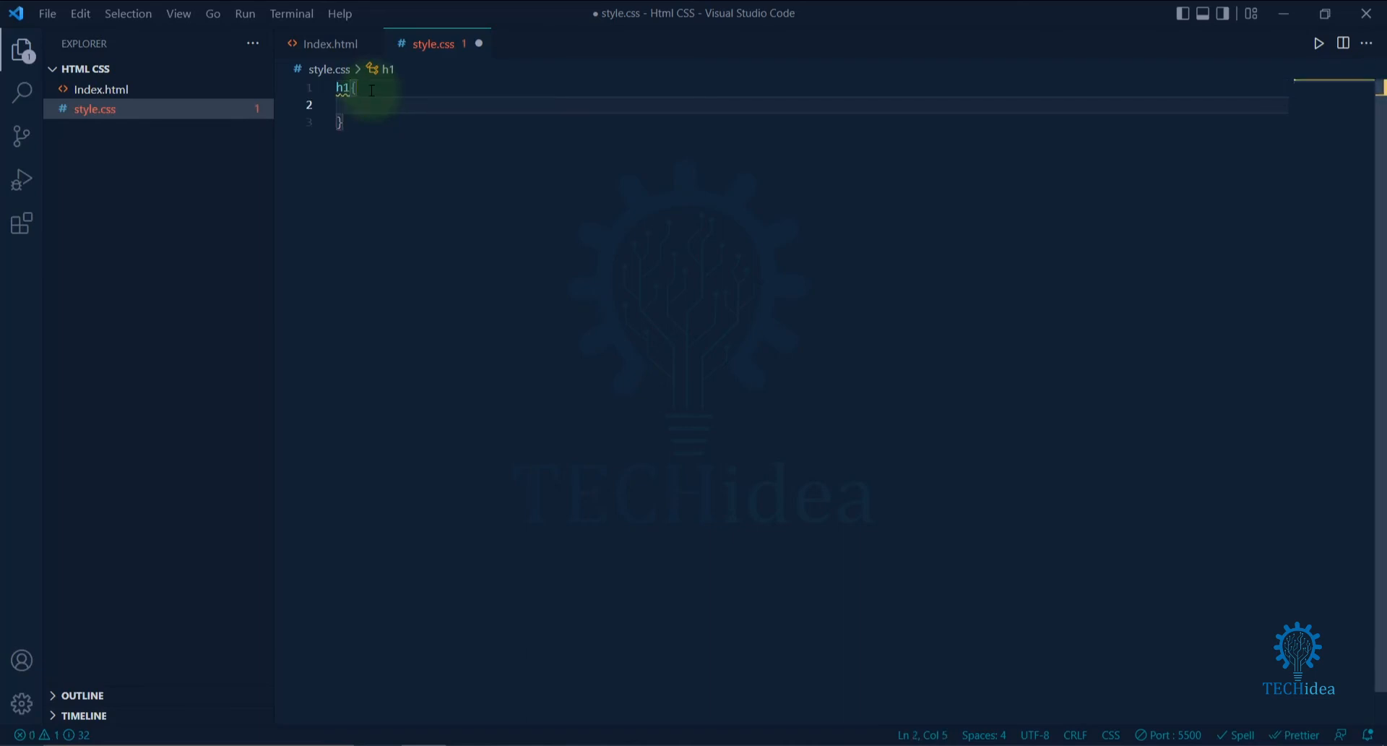
pyautogui.write("font-family: 'Water Brush', cursive;")
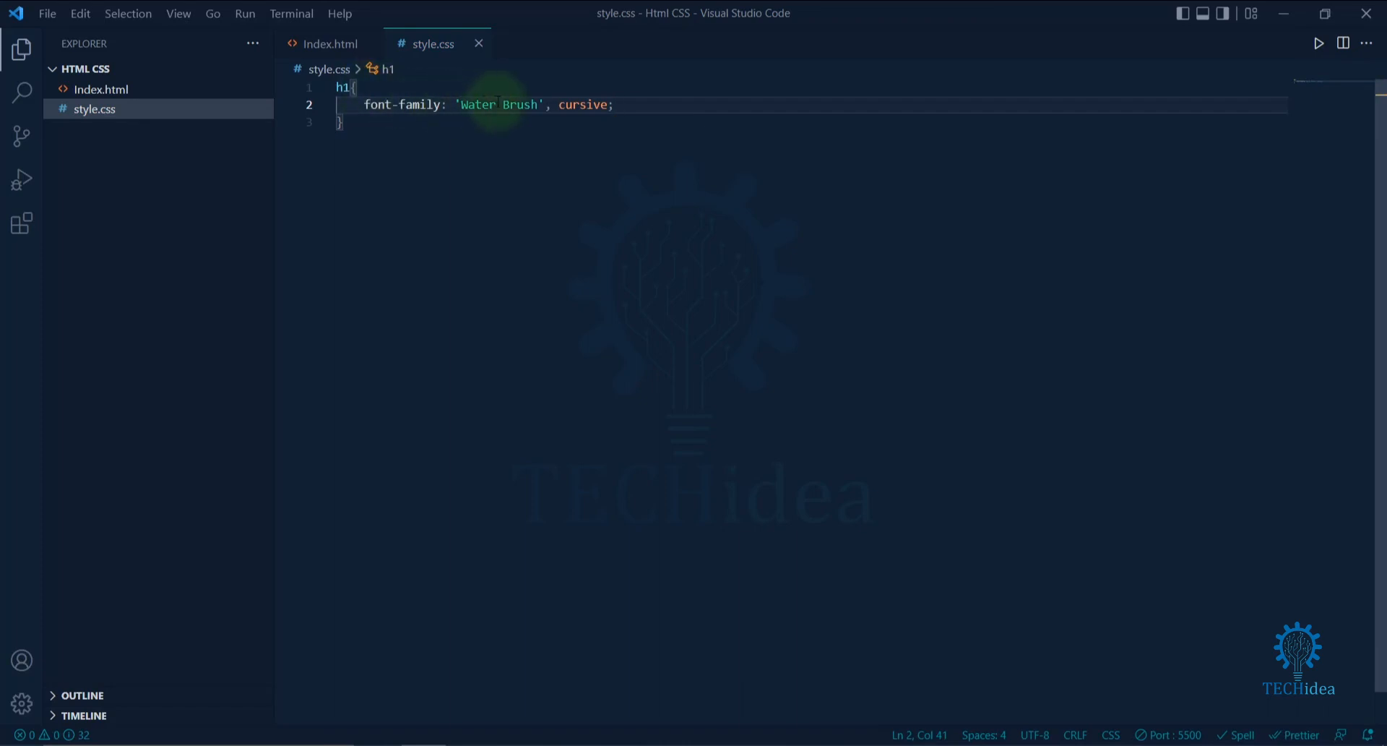
pyautogui.click(331, 44)
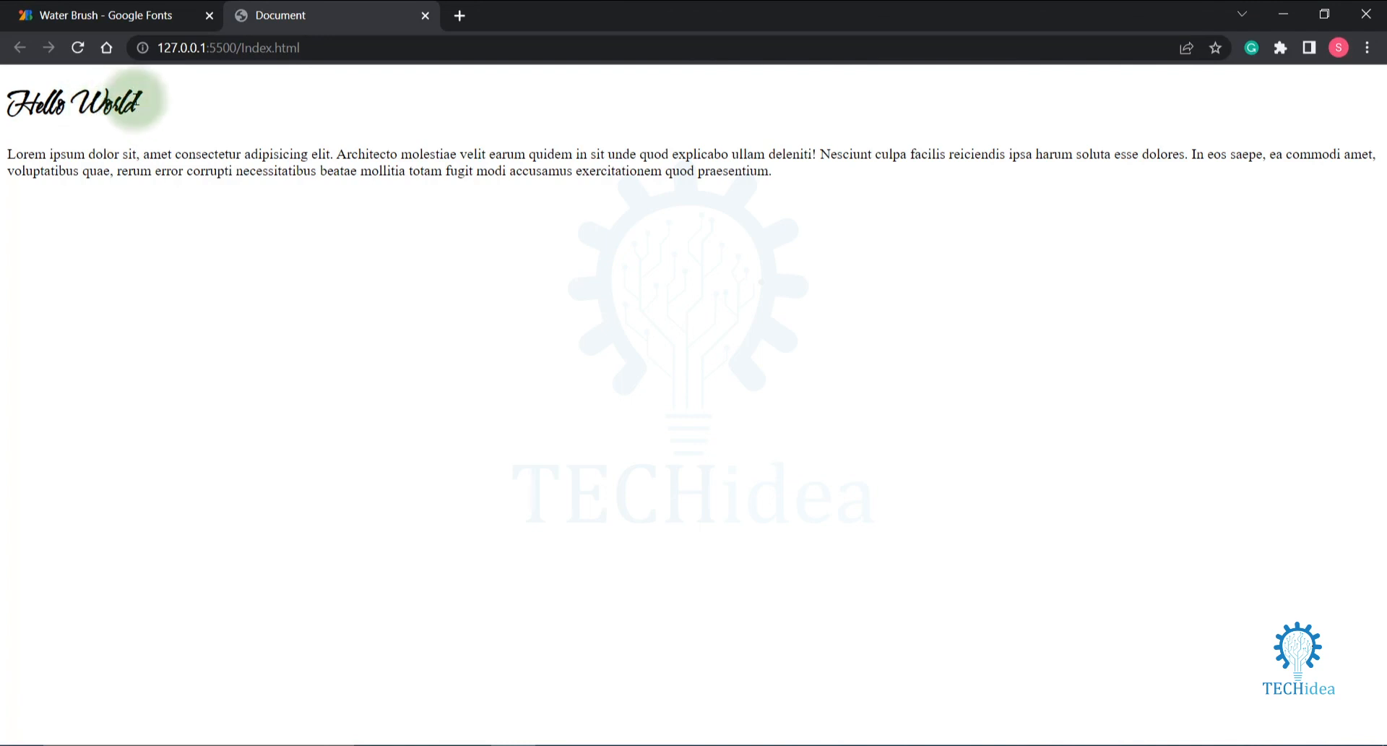
pyautogui.moveTo(584, 204)
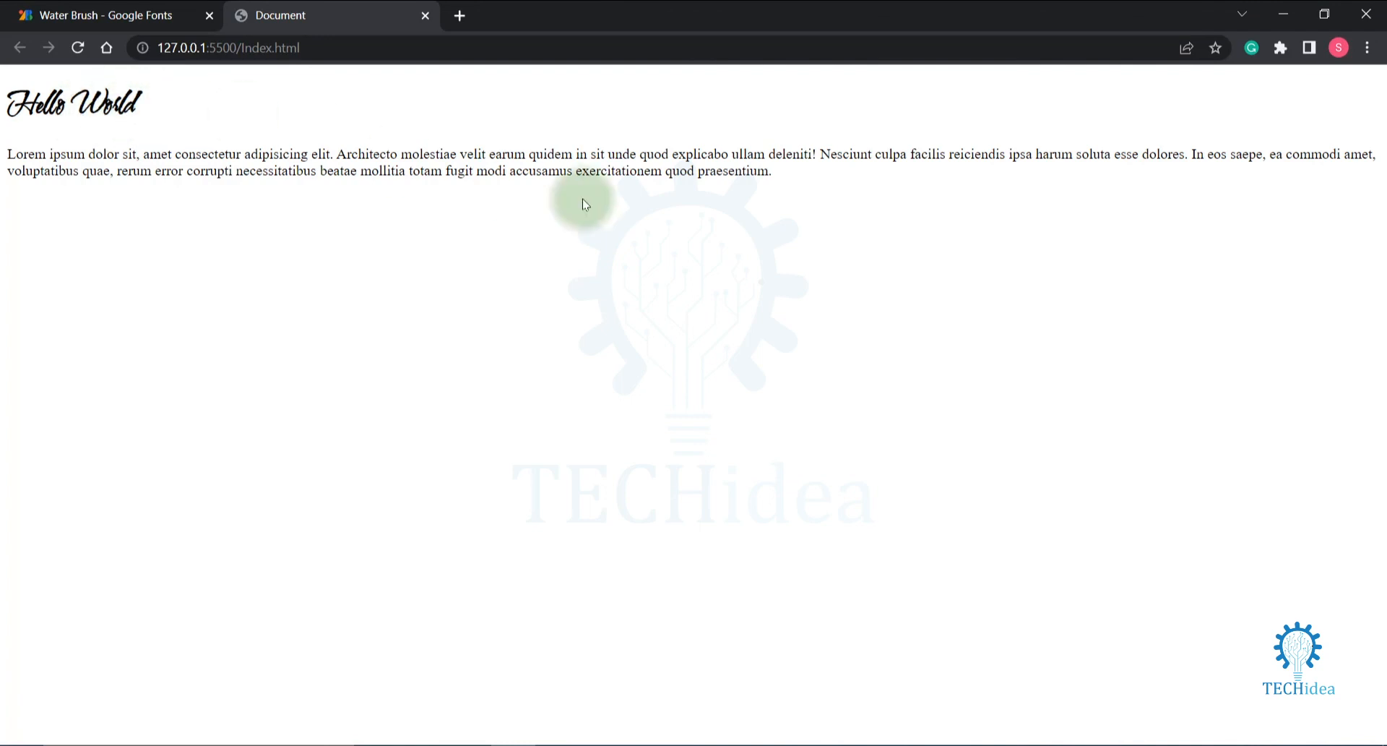
pyautogui.moveTo(925, 177)
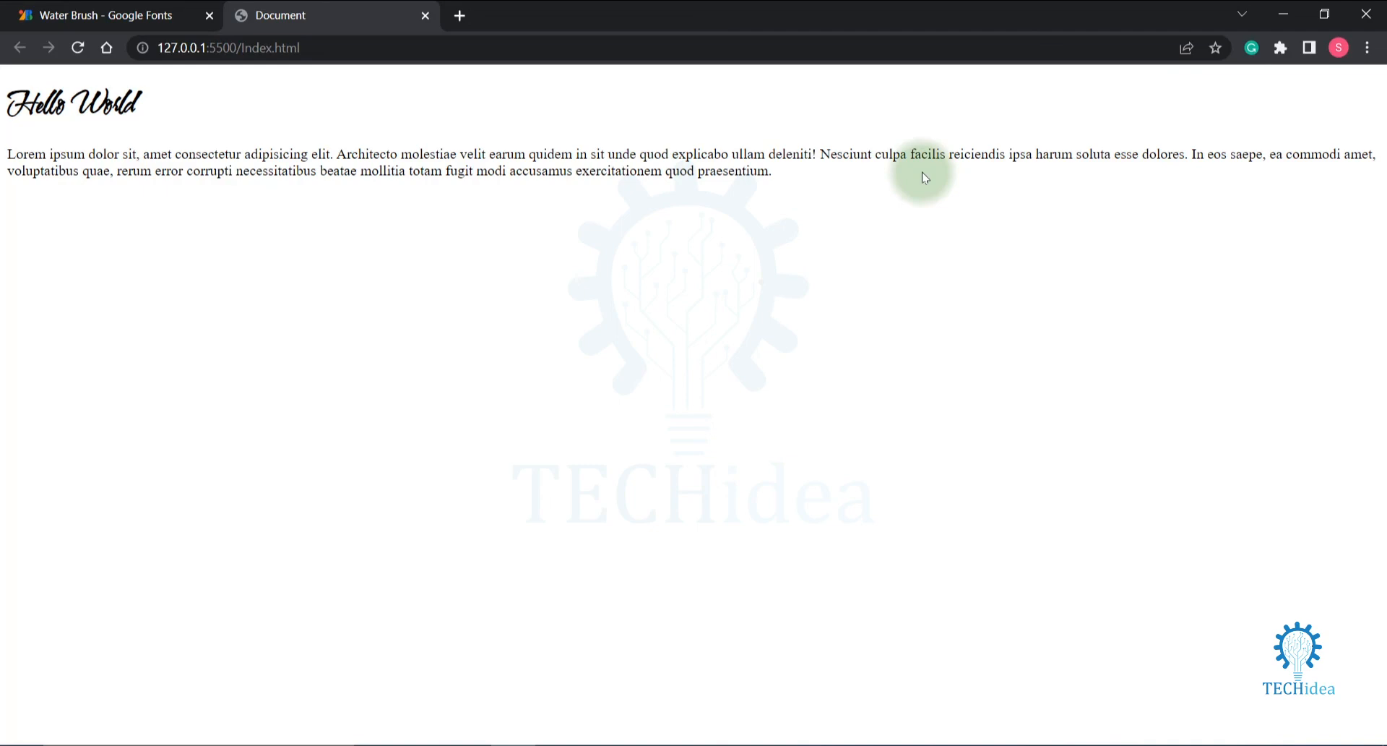